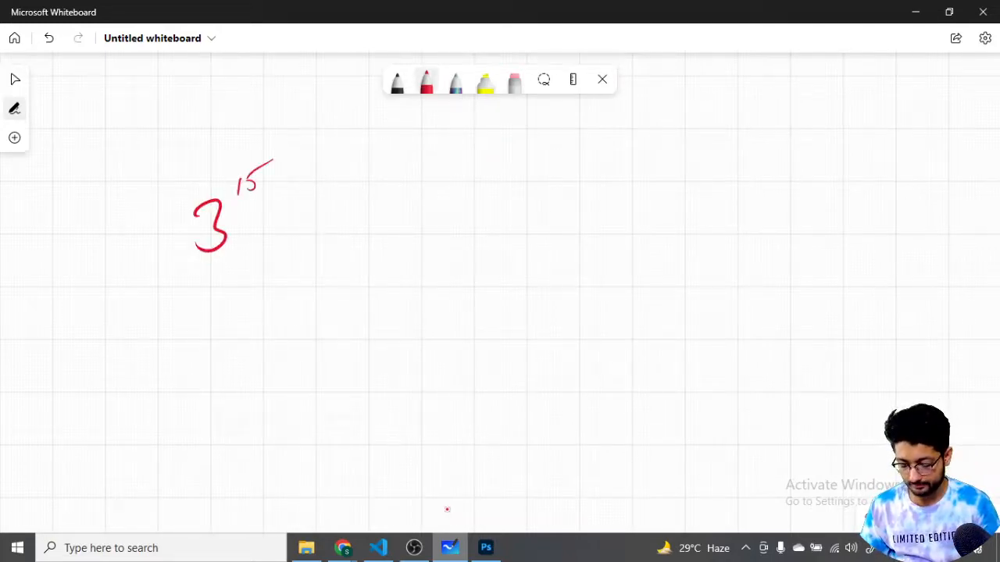
# Draw an arrow leading away from the handwritten 3^15 and add a stroke beside it.
pyautogui.moveTo(238, 222); pyautogui.dragTo(324, 207)
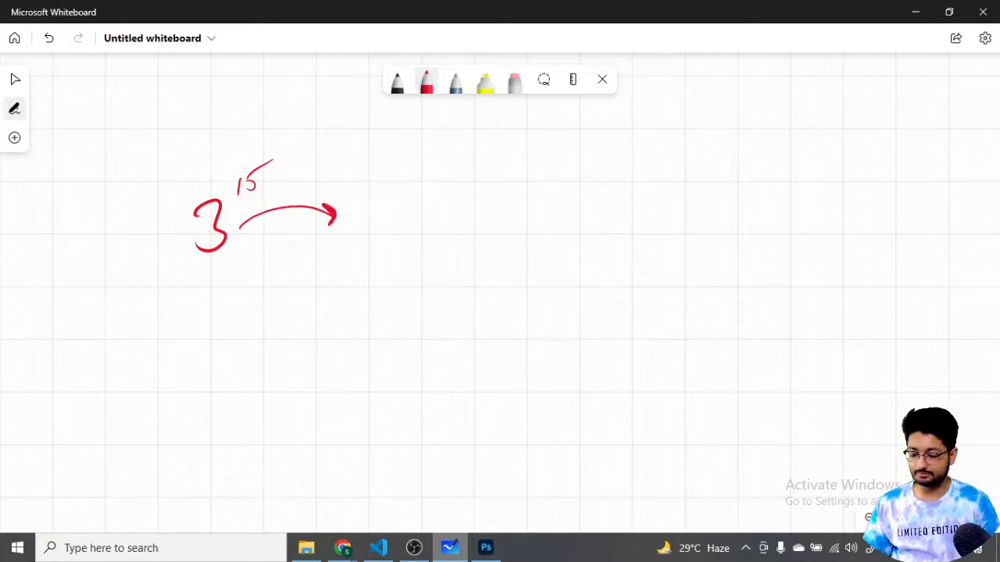
pyautogui.moveTo(655, 125); pyautogui.dragTo(668, 156)
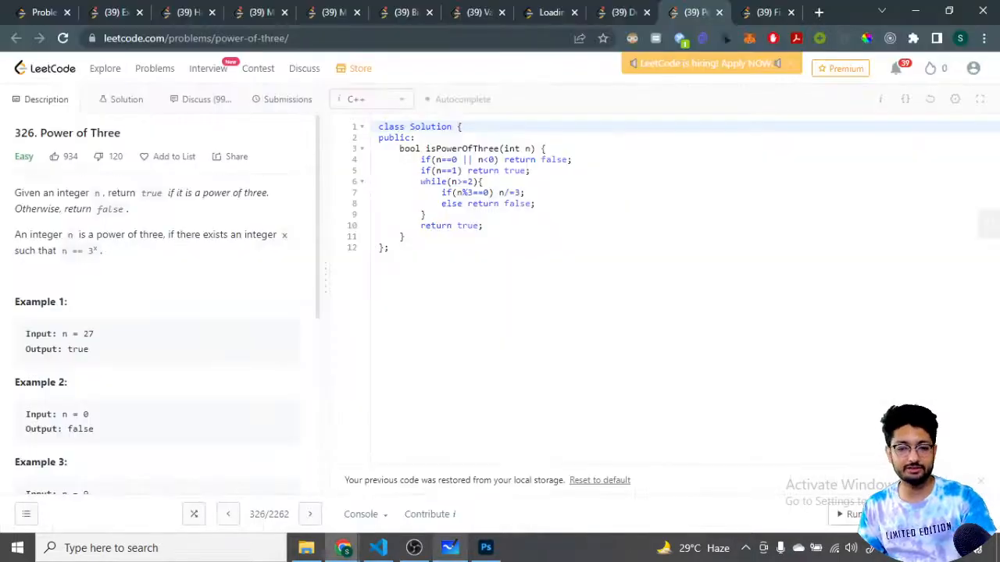
# Scroll the Power of Three description to the constraints on n, then return to the whiteboard.
pyautogui.click(449, 547)
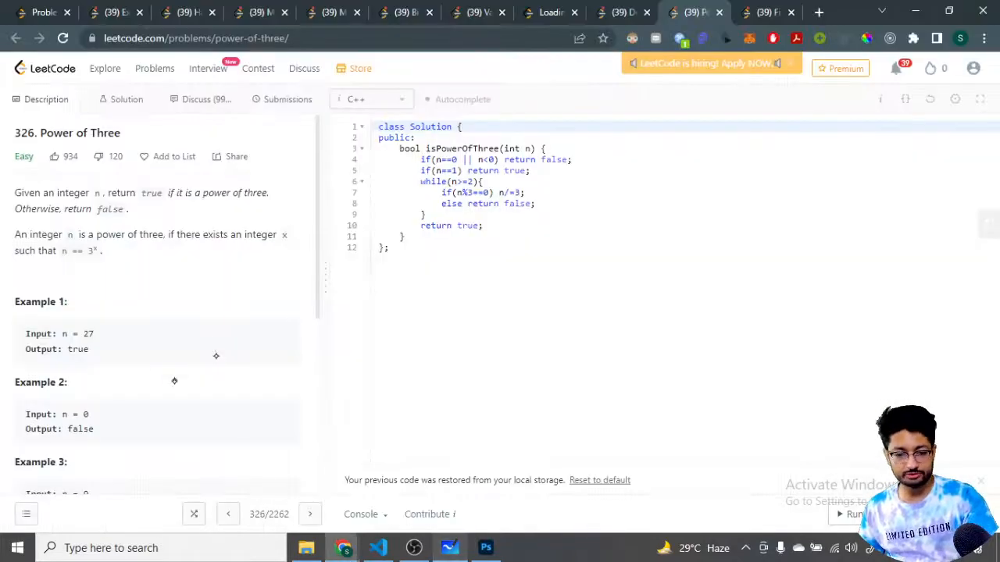
pyautogui.scroll(-3)
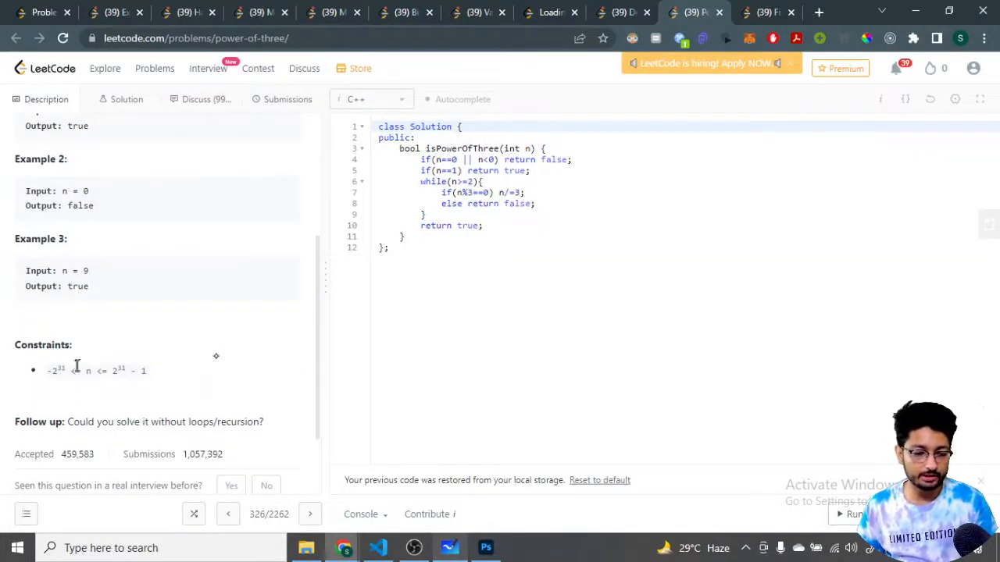
pyautogui.click(449, 548)
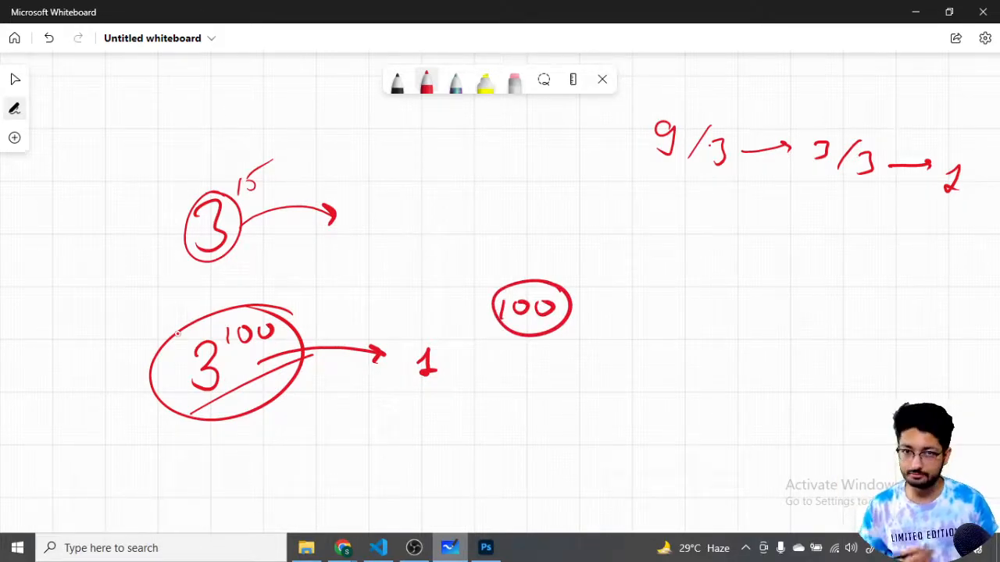
# Draw a second arrow out of 3^100 and write the chain 3^99 → 3^98 … → 1.
pyautogui.moveTo(617, 191); pyautogui.dragTo(898, 364)
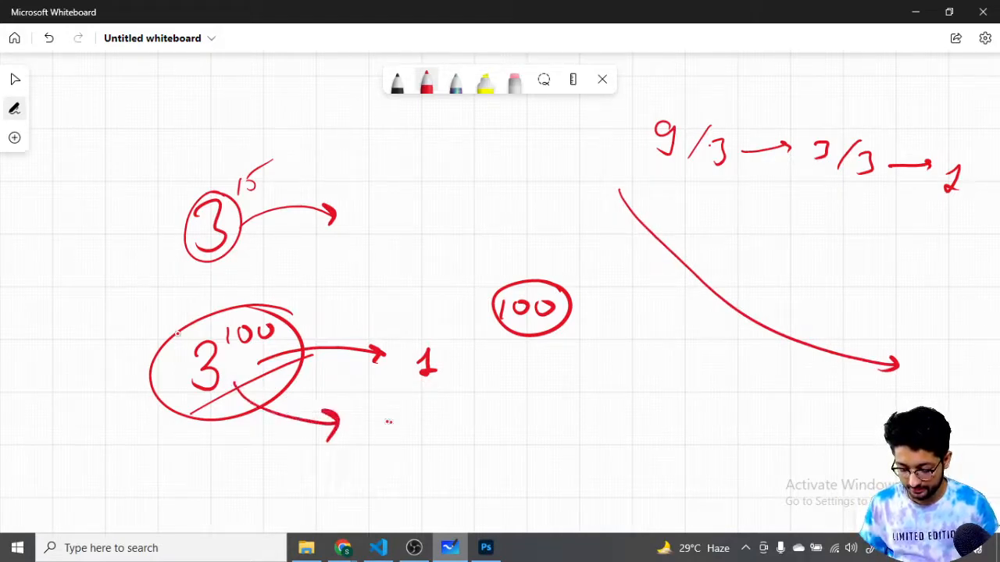
pyautogui.moveTo(367, 410); pyautogui.dragTo(391, 453)
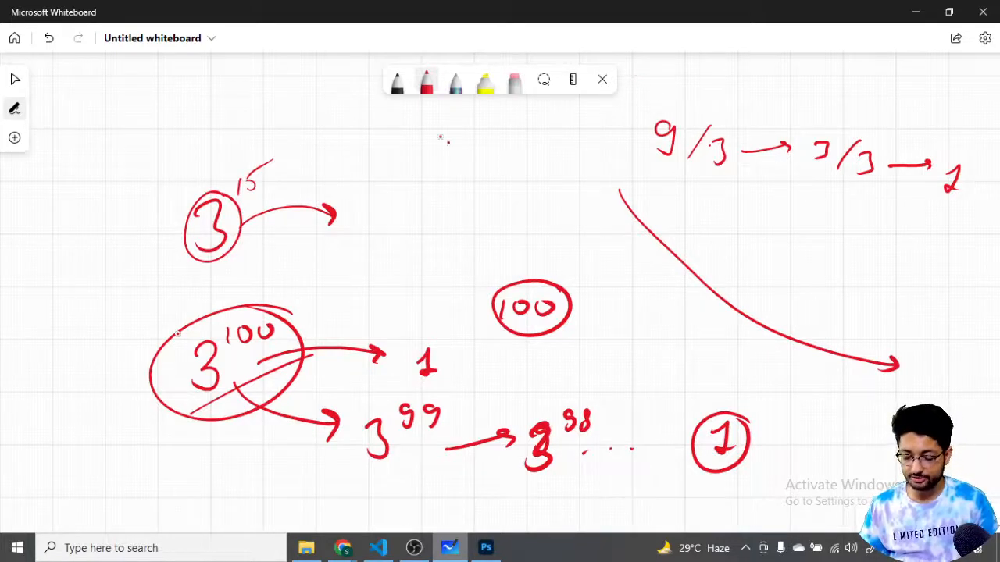
# Write 9 → 3 → 3 → 1 at the top left with an n beside it.
pyautogui.moveTo(438, 144); pyautogui.dragTo(461, 172)
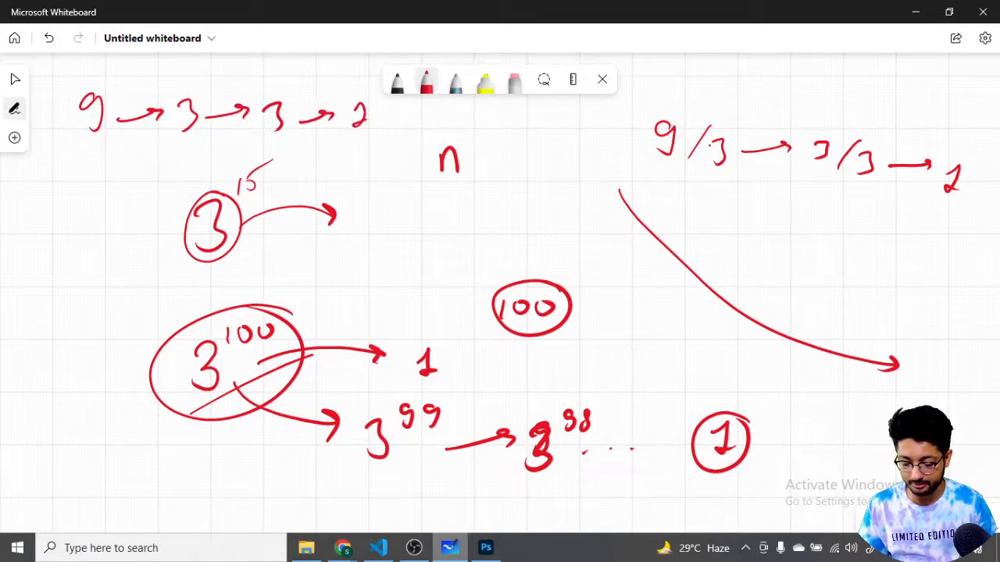
pyautogui.moveTo(347, 101); pyautogui.dragTo(374, 133)
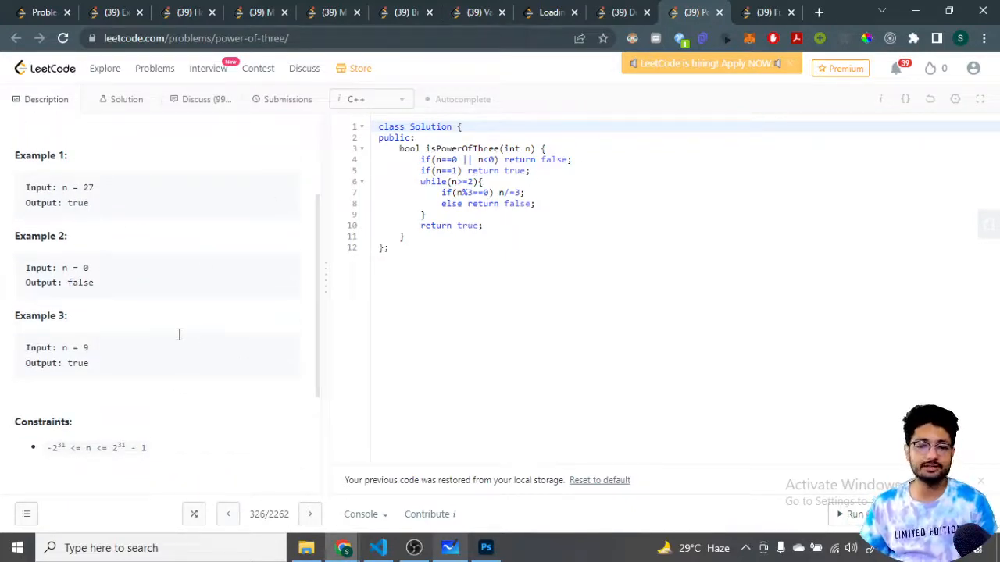
pyautogui.scroll(-3)
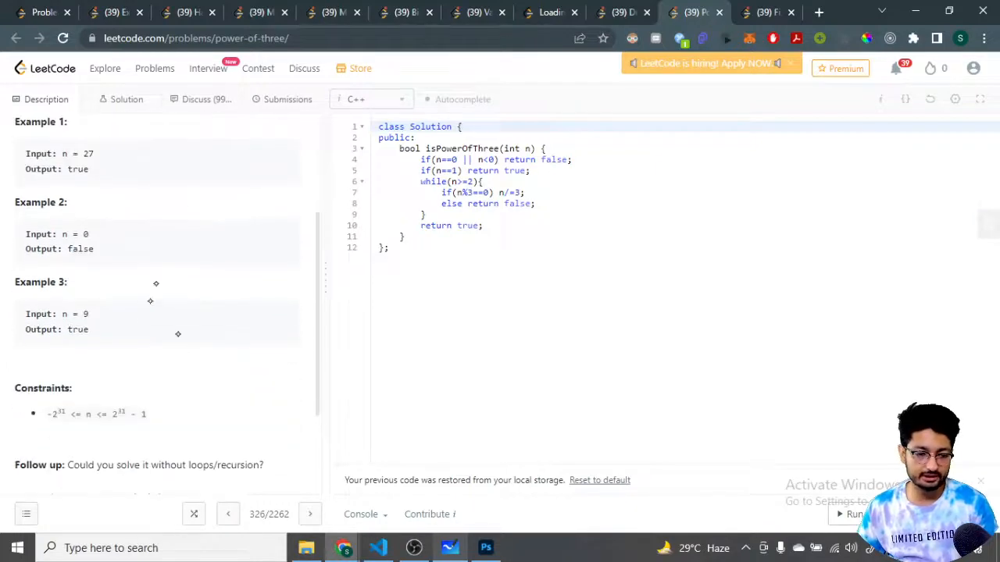
pyautogui.scroll(-3)
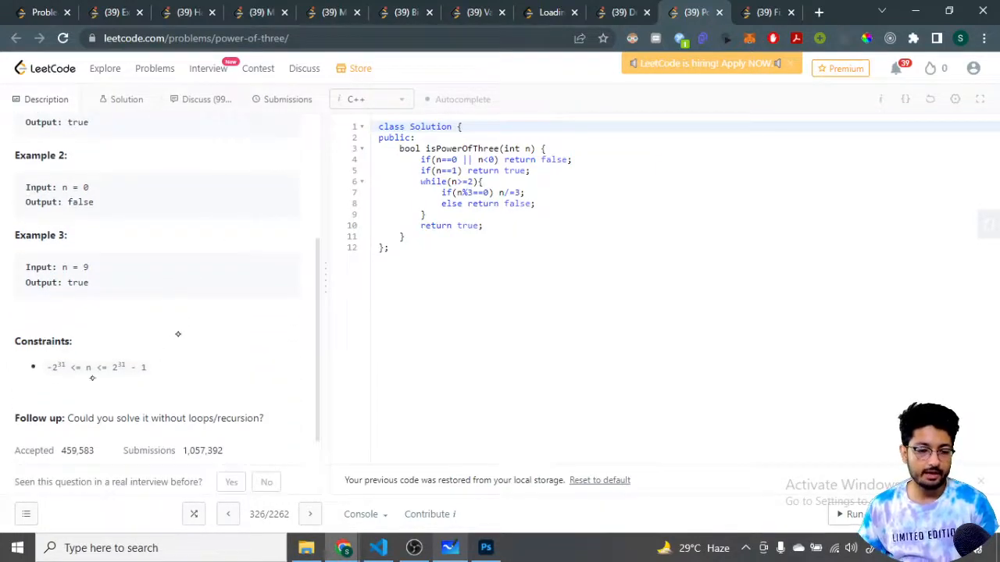